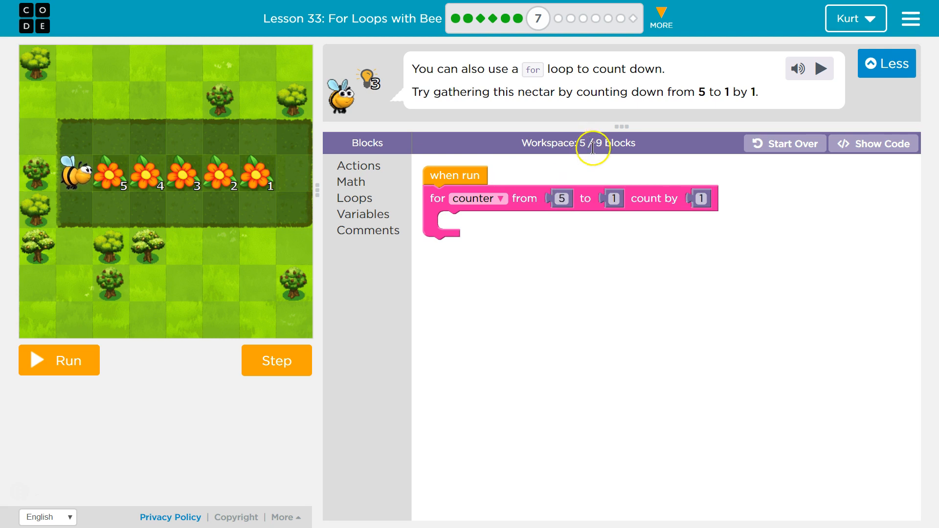
pyautogui.moveTo(542, 199)
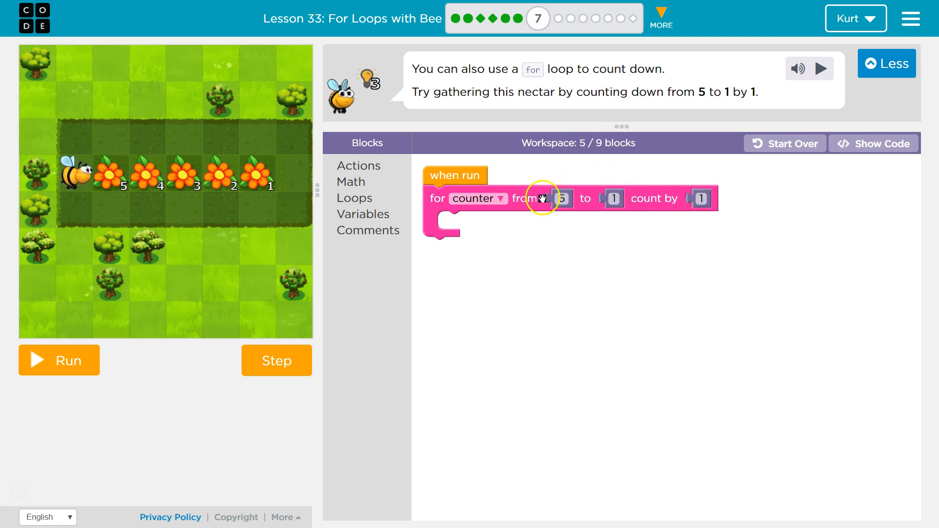
pyautogui.moveTo(737, 191)
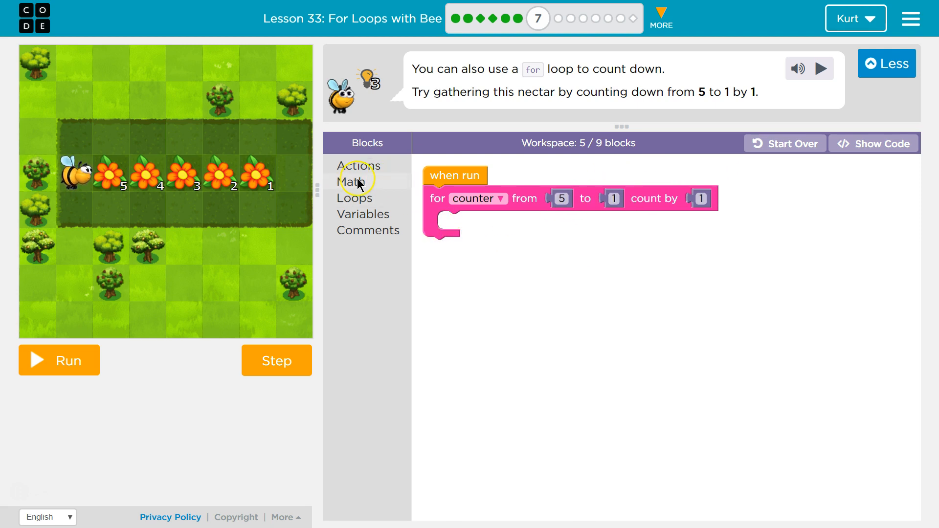
# - Add a 'move forward' block inside the count-down for loop and test-run it
pyautogui.click(359, 166)
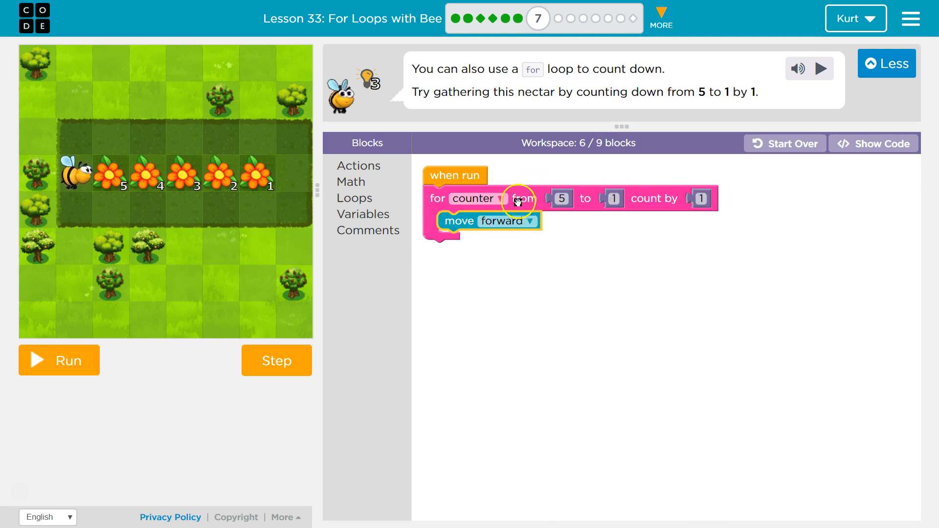
pyautogui.moveTo(511, 196)
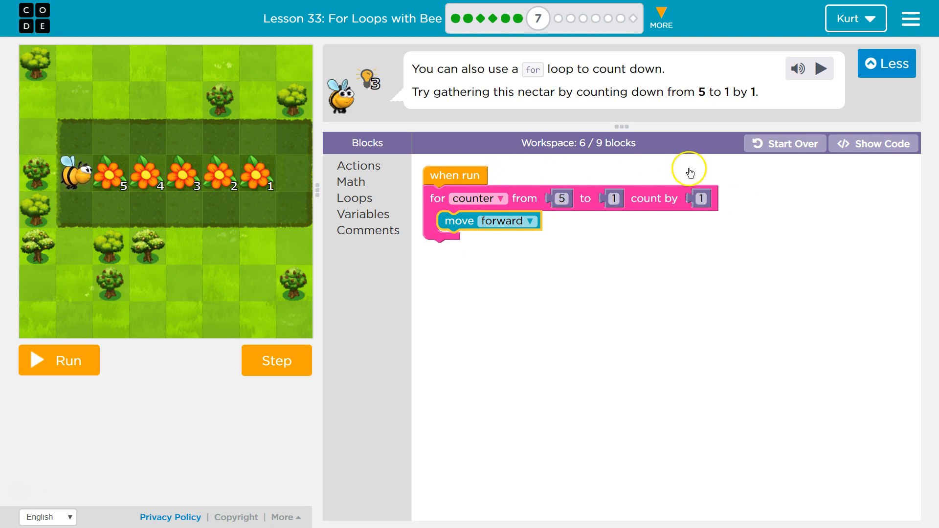
pyautogui.moveTo(432, 183)
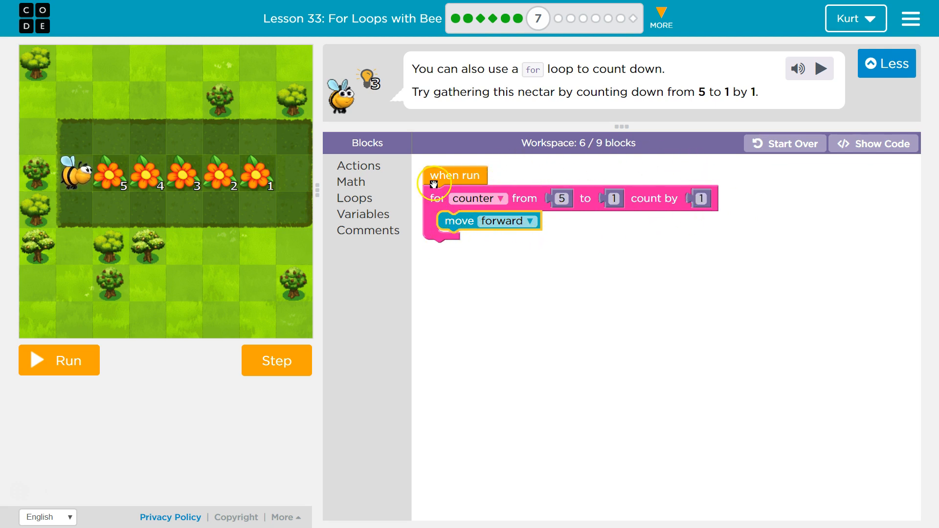
pyautogui.moveTo(633, 232)
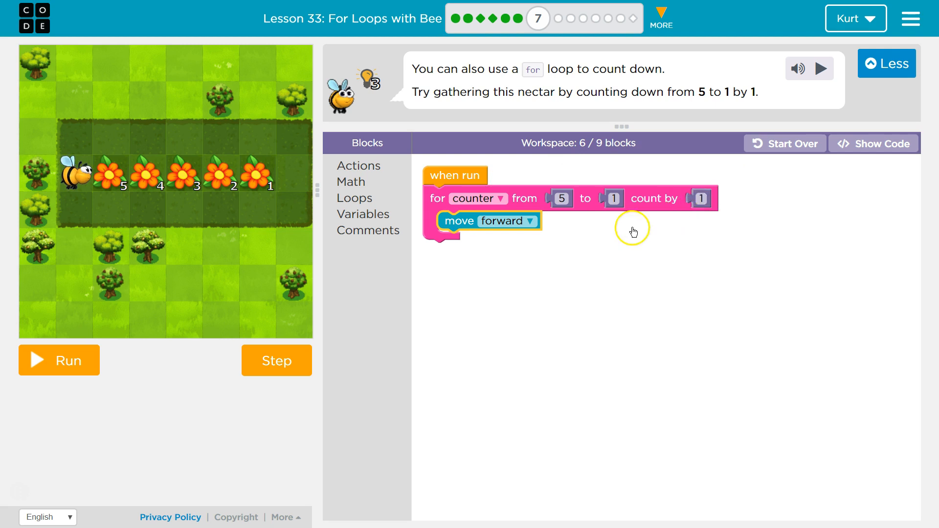
pyautogui.moveTo(245, 174)
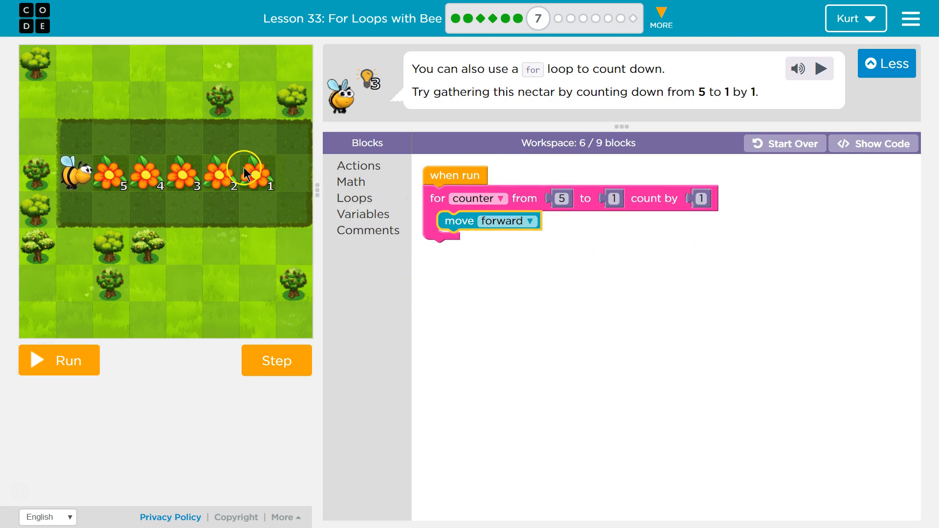
pyautogui.click(59, 360)
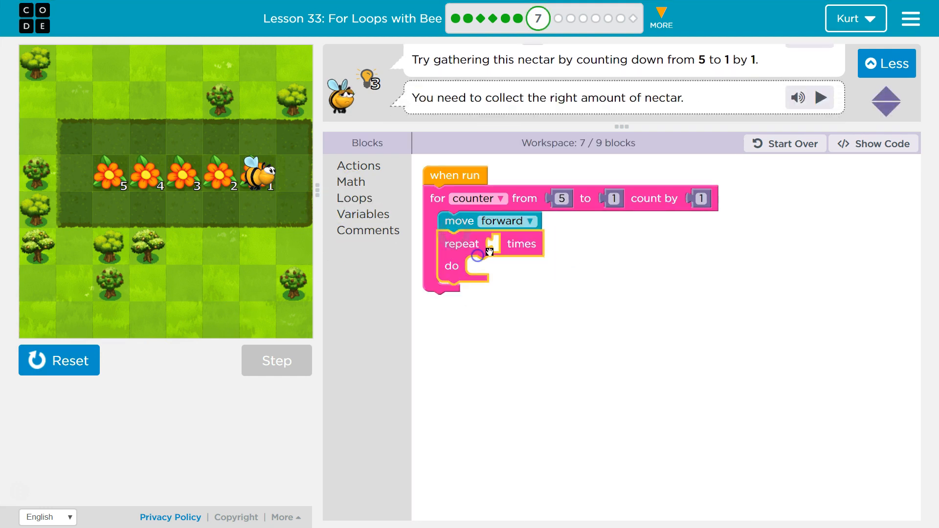
# - Nest a repeat-counter-times loop under move forward with 'get nectar' inside it
pyautogui.click(364, 215)
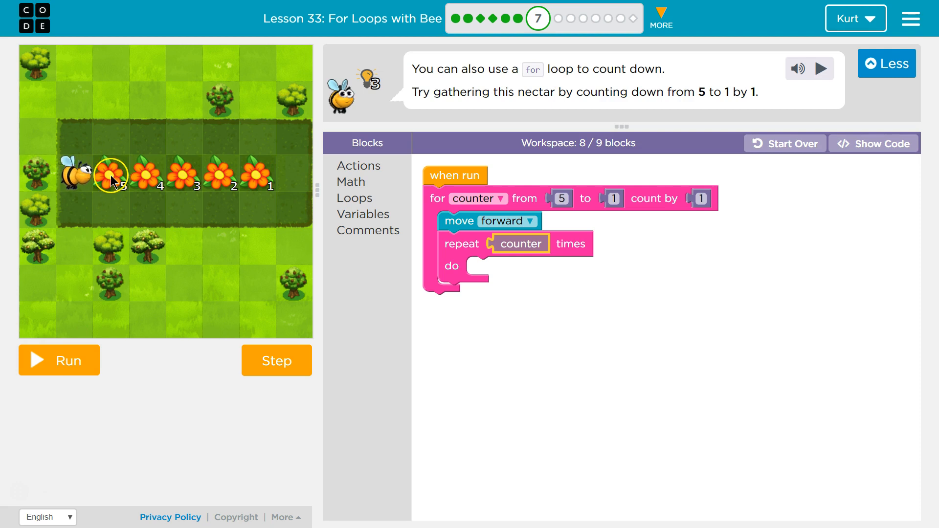
pyautogui.moveTo(116, 177)
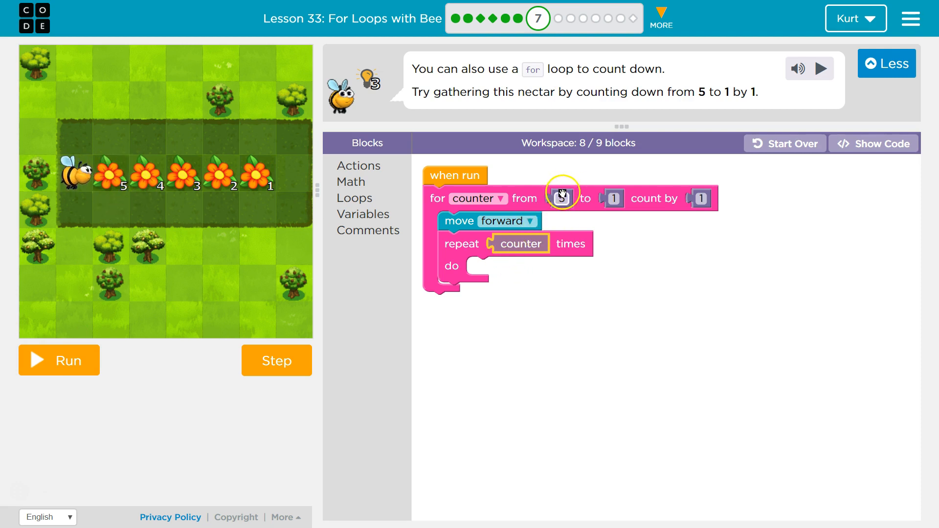
pyautogui.write('5')
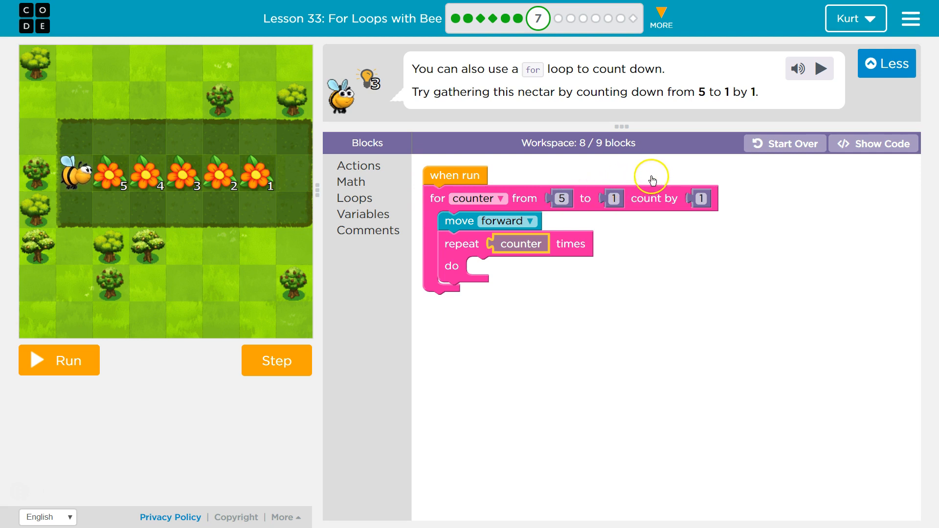
pyautogui.moveTo(693, 186)
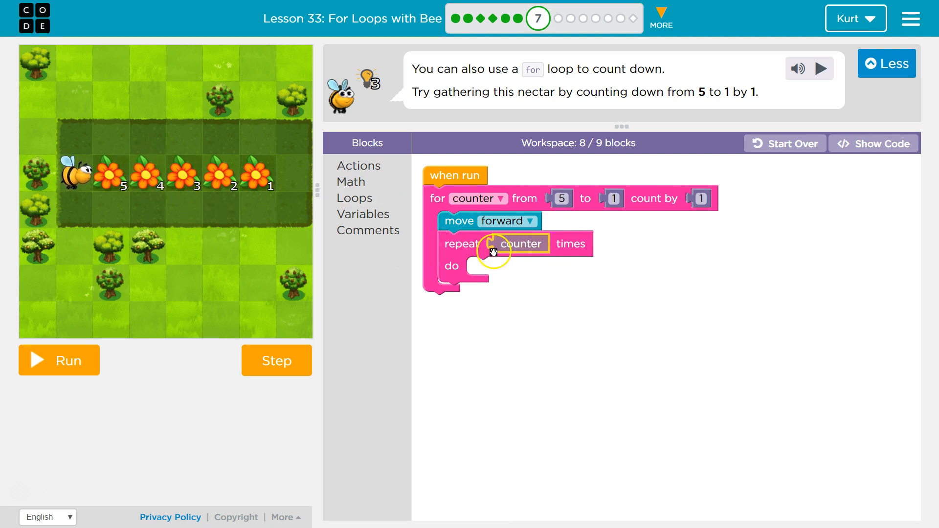
pyautogui.moveTo(509, 246); pyautogui.dragTo(509, 274)
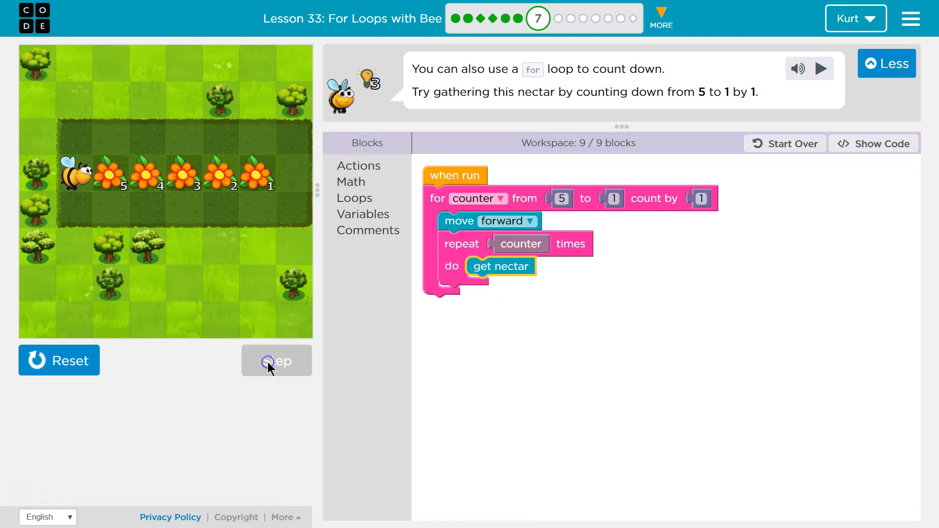
# - Step through the program one block at a time, emptying the first two flowers
pyautogui.click(276, 361)
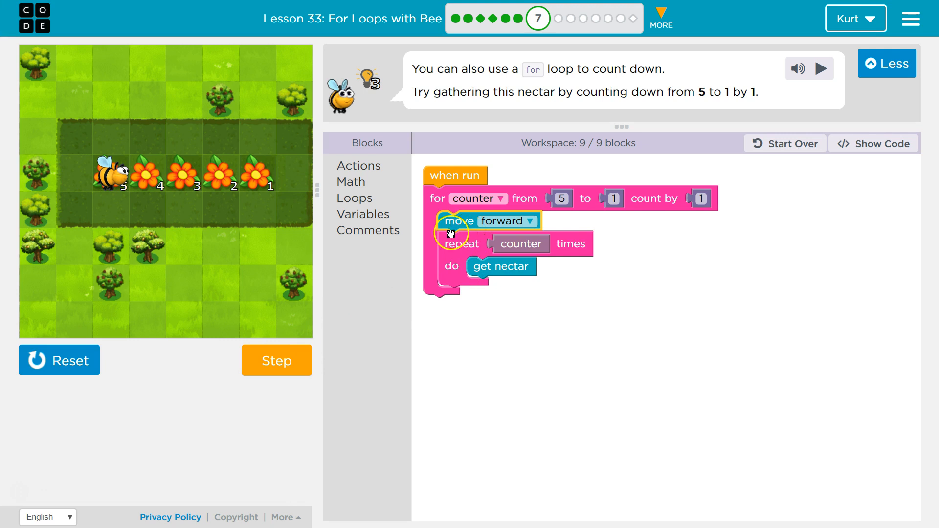
pyautogui.click(276, 361)
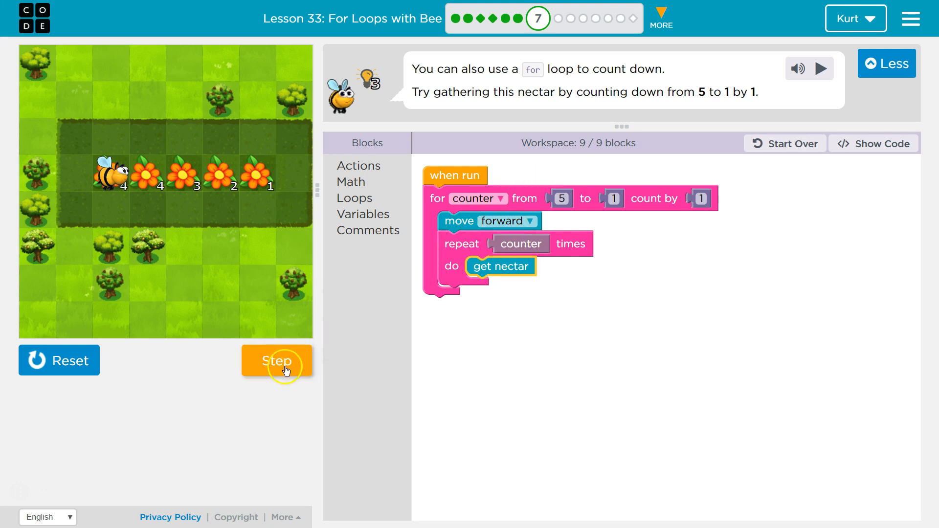
pyautogui.click(276, 361)
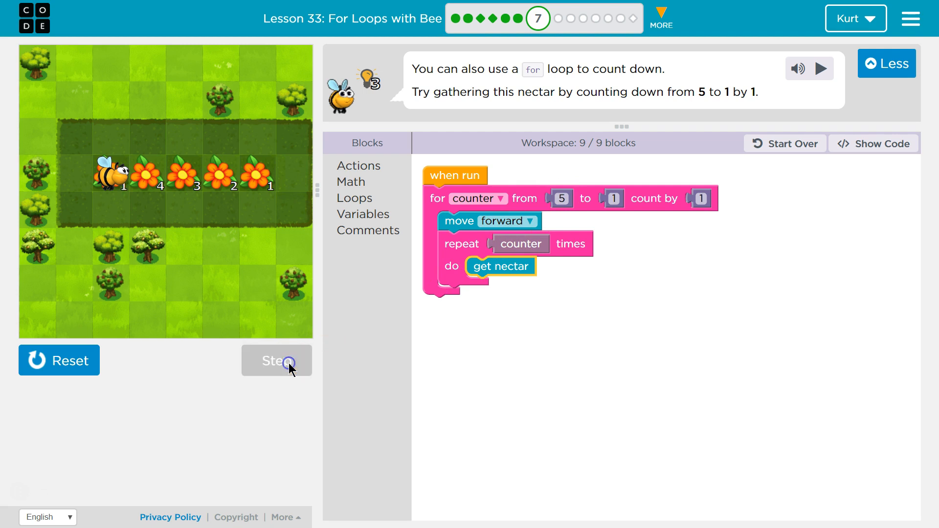
pyautogui.click(276, 361)
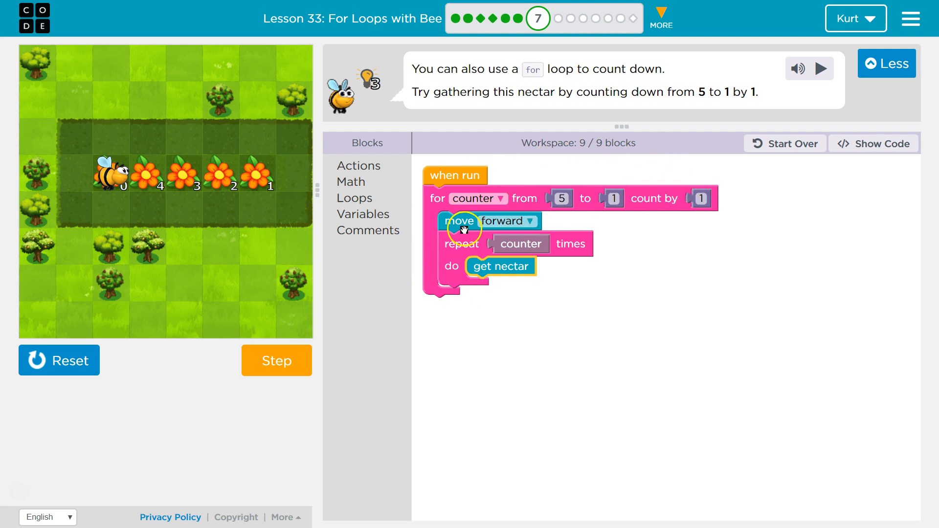
pyautogui.click(275, 360)
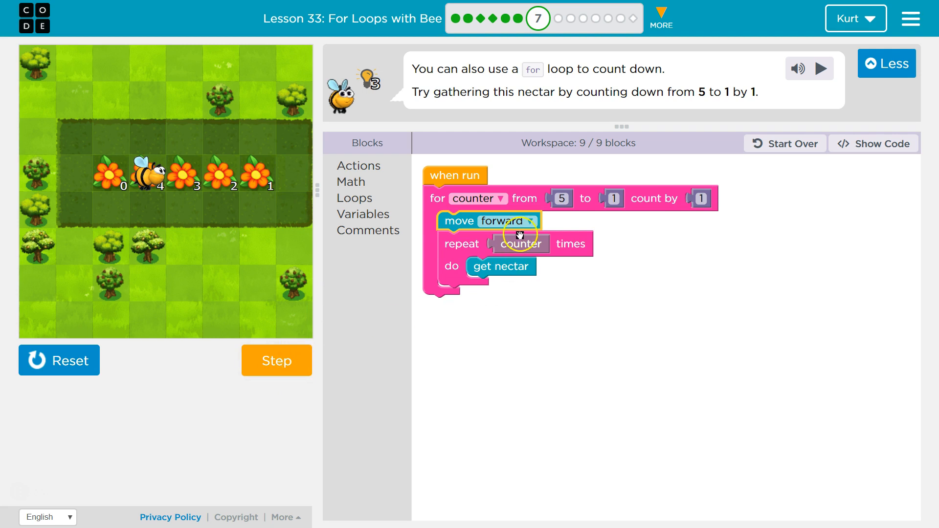
pyautogui.click(276, 361)
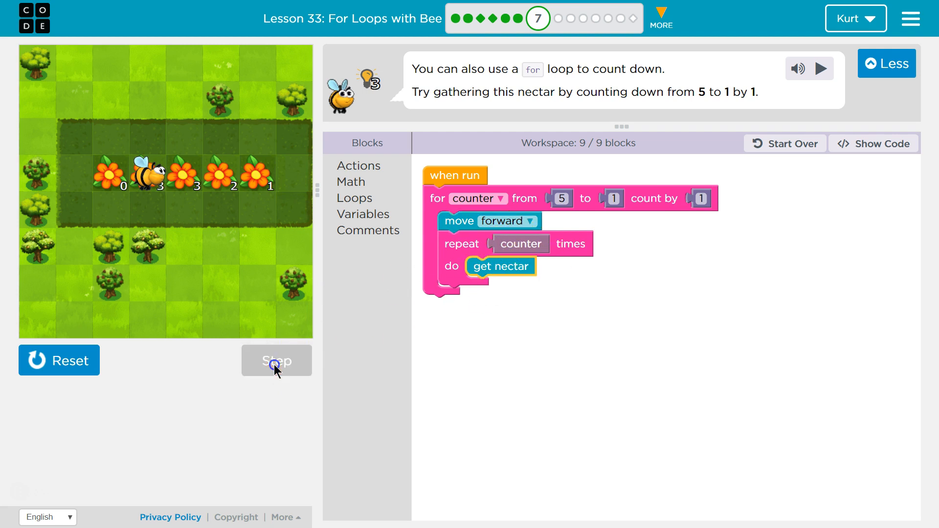
pyautogui.click(277, 361)
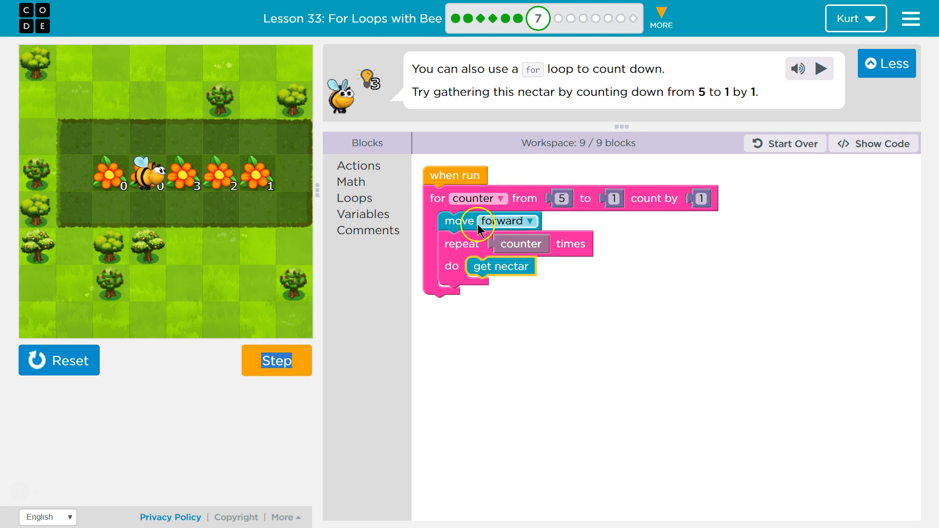
# - Reset the bee and run the full program so it collects every flower's nectar
pyautogui.click(276, 361)
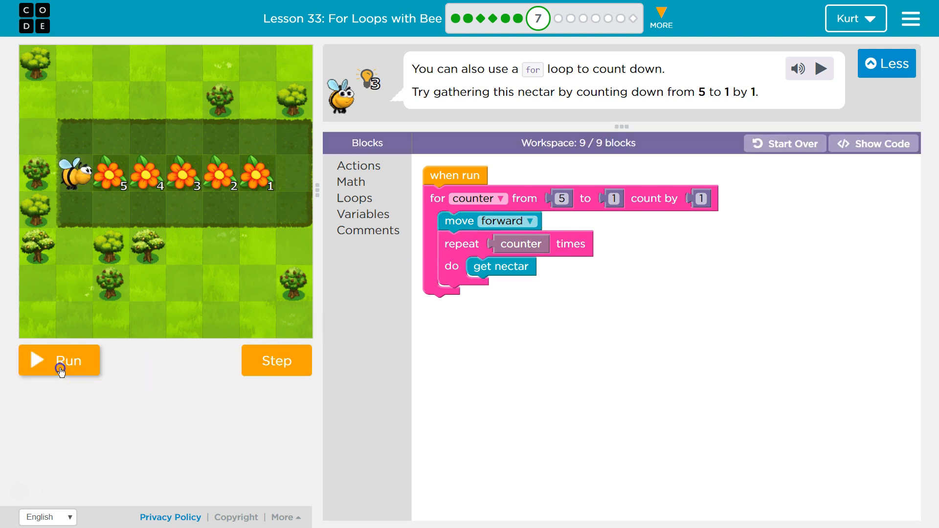
pyautogui.click(58, 360)
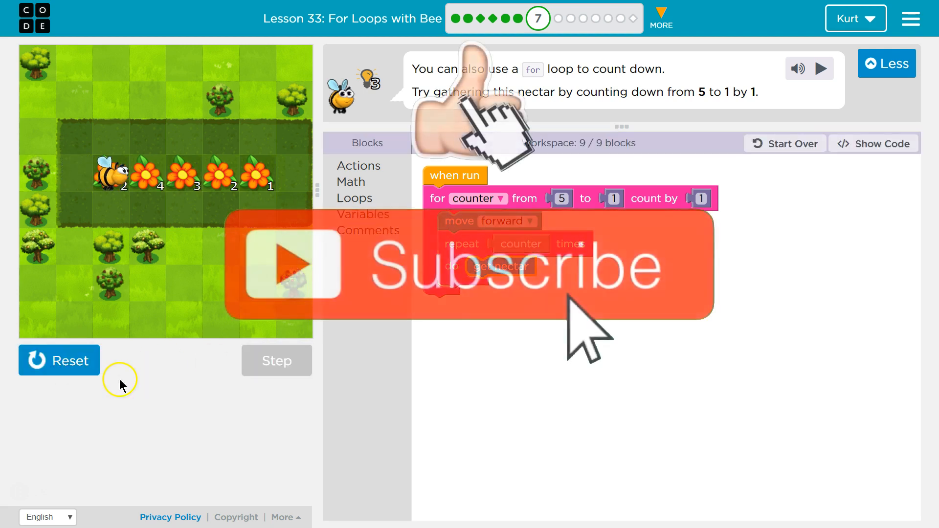